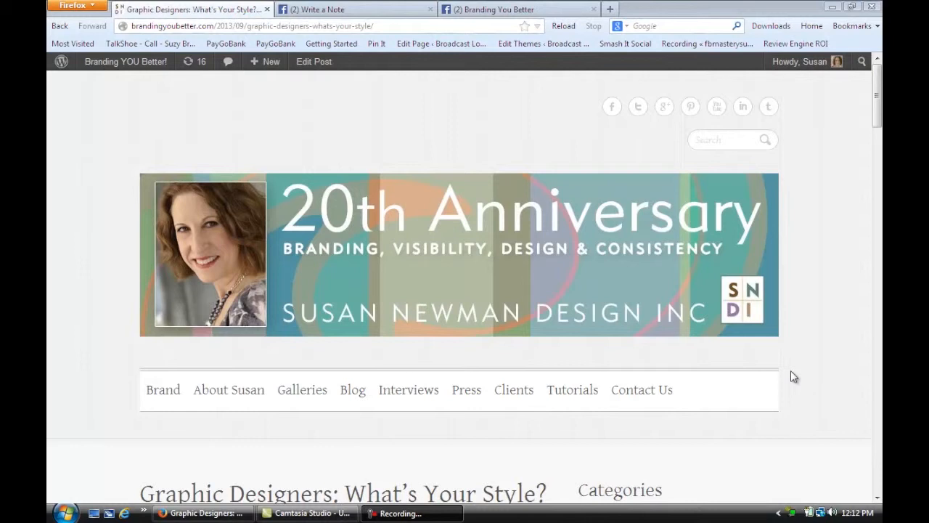
mouse_move(790, 375)
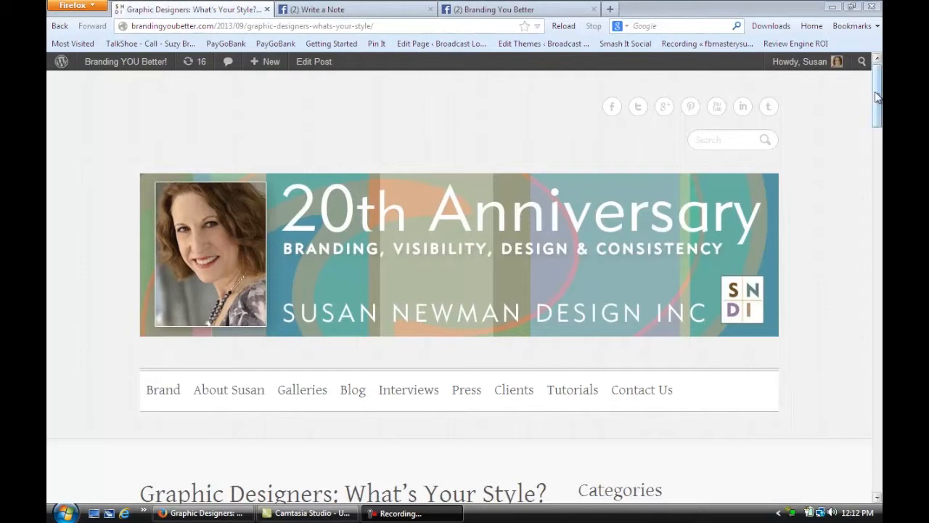
- Move from the Graphic Designers post to the next post, 'Can a Signature Move Be Considered Branding?'
scroll(down, 3)
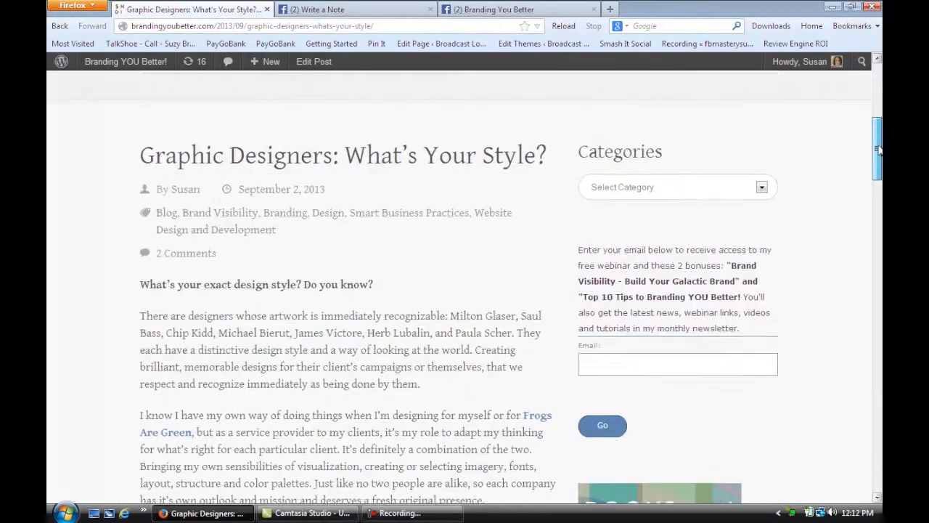
scroll(down, 3)
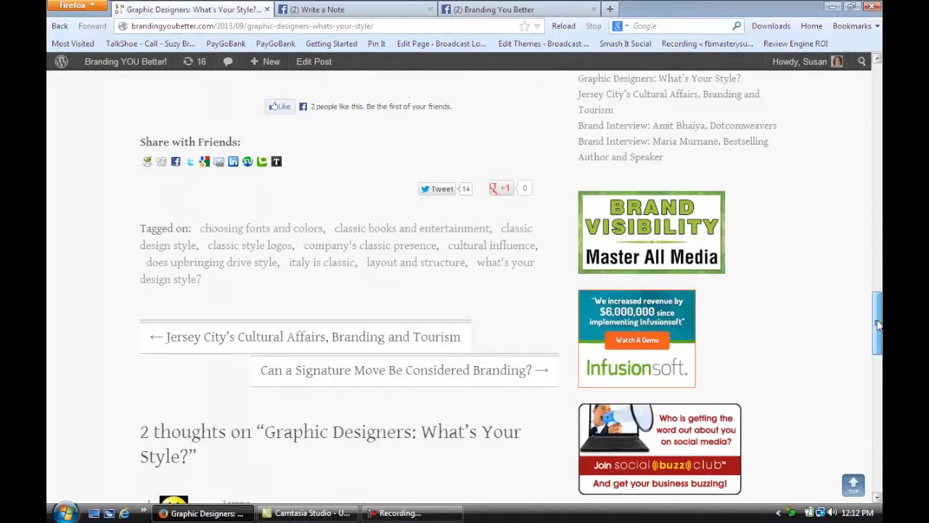
click(399, 370)
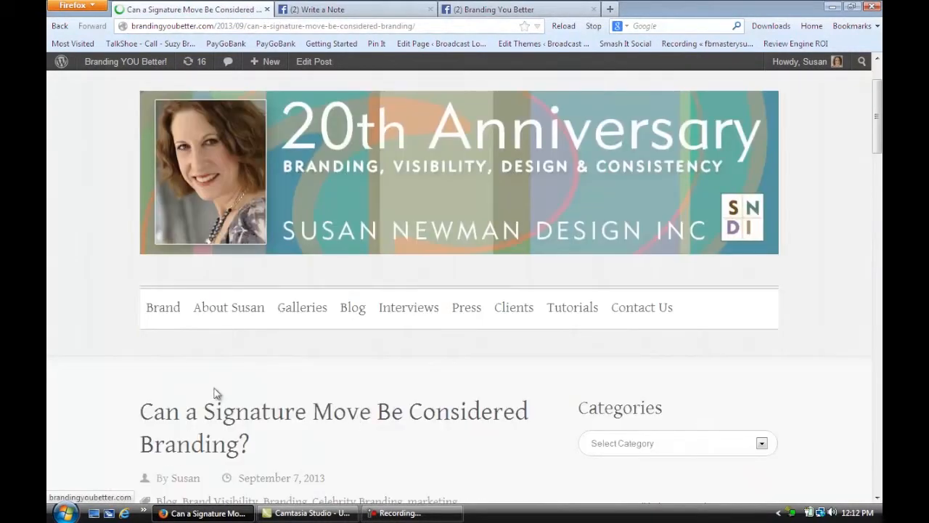
scroll(down, 3)
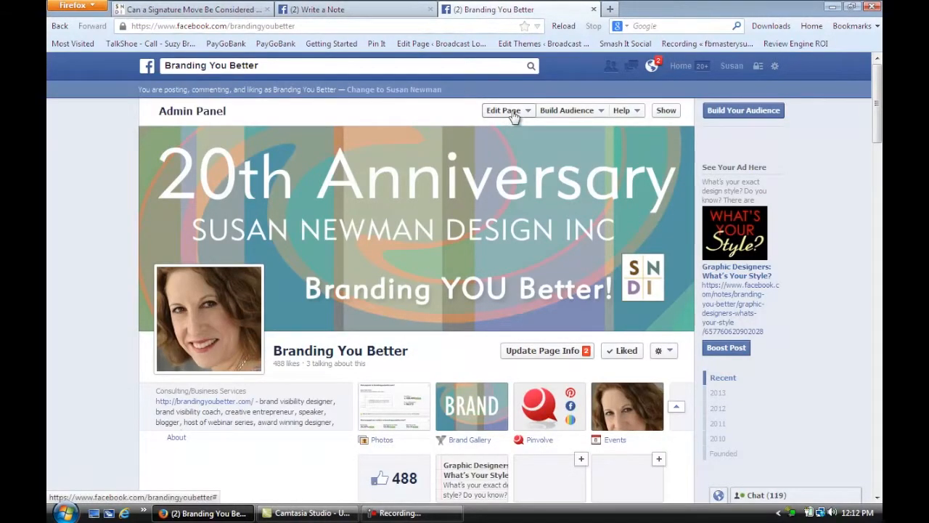
- Reach Edit Settings for the Branding You Better page from the Edit Page menu
click(503, 110)
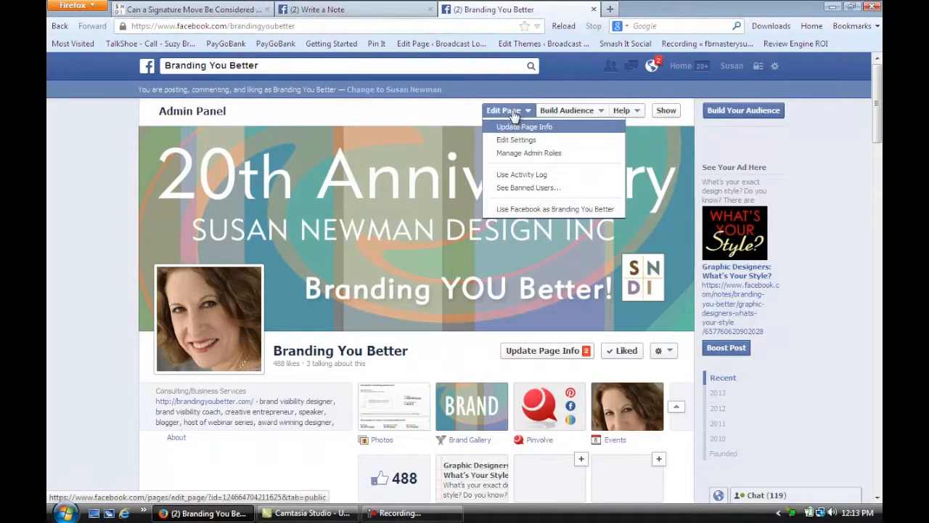
mouse_move(517, 140)
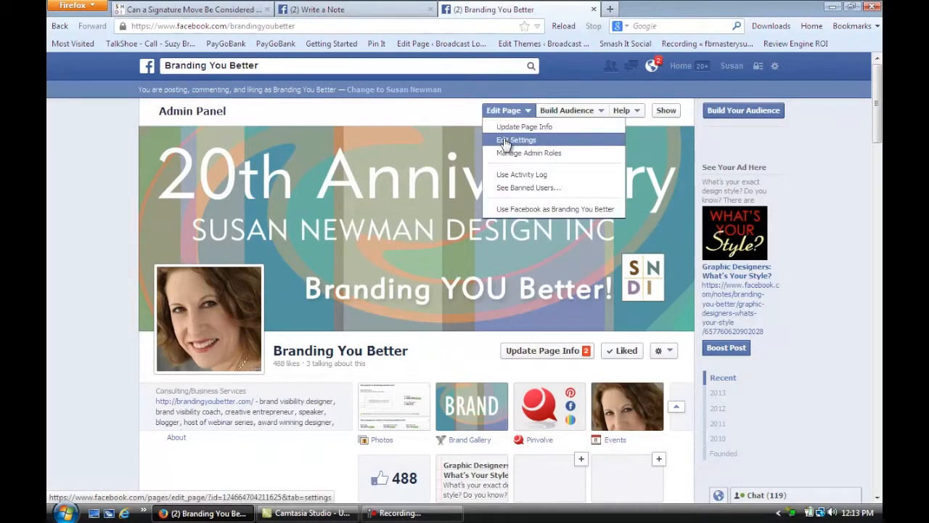
click(517, 140)
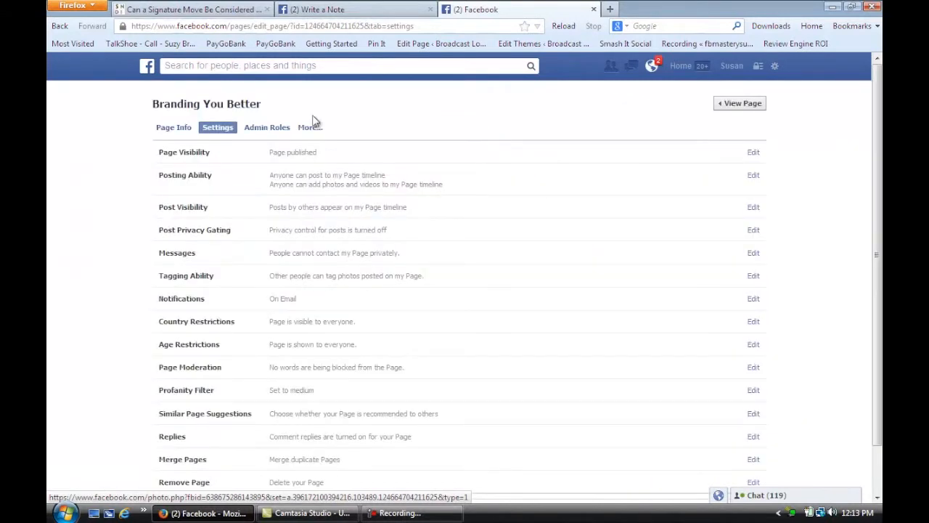
- Show the page's Apps list under More, scrolling to the Notes and Video apps
click(310, 128)
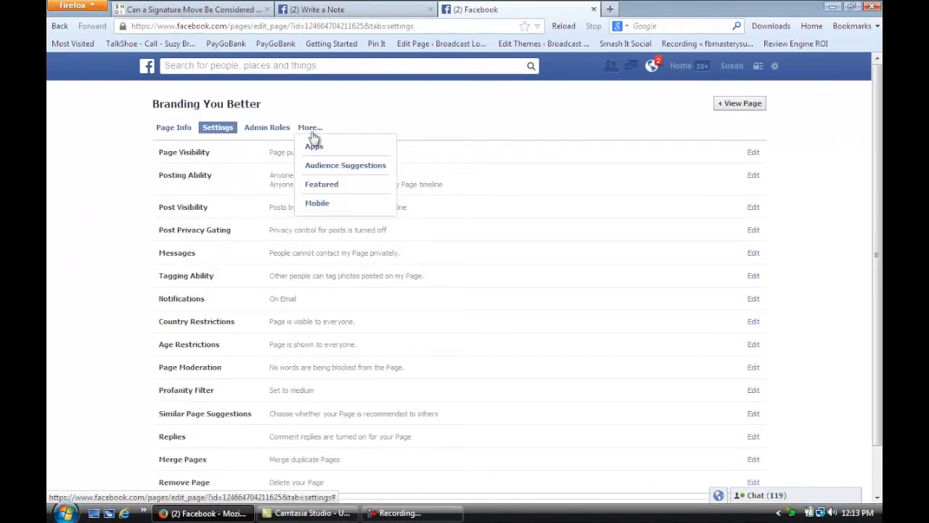
click(314, 145)
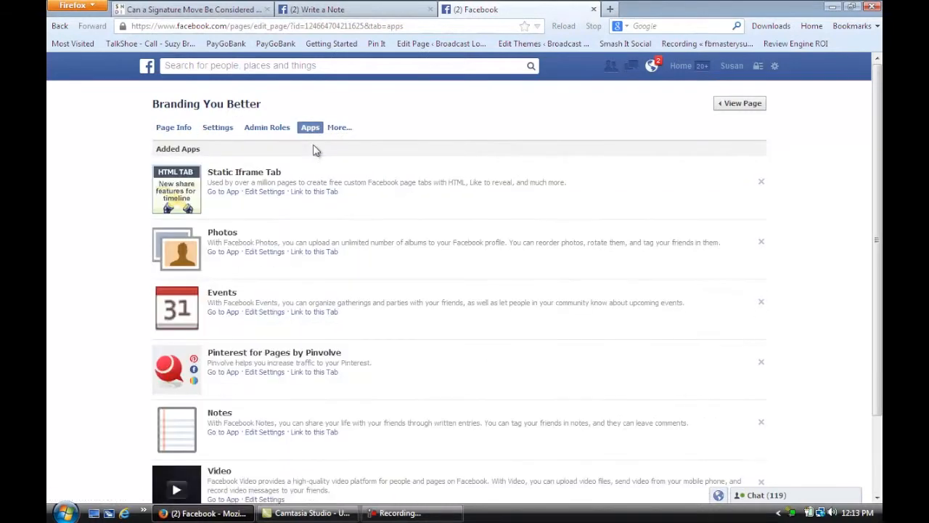
scroll(down, 3)
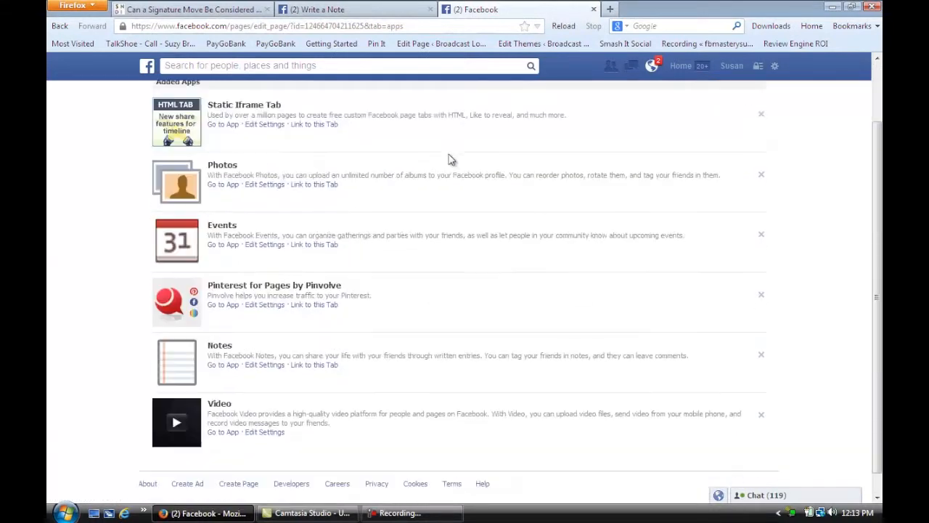
scroll(down, 3)
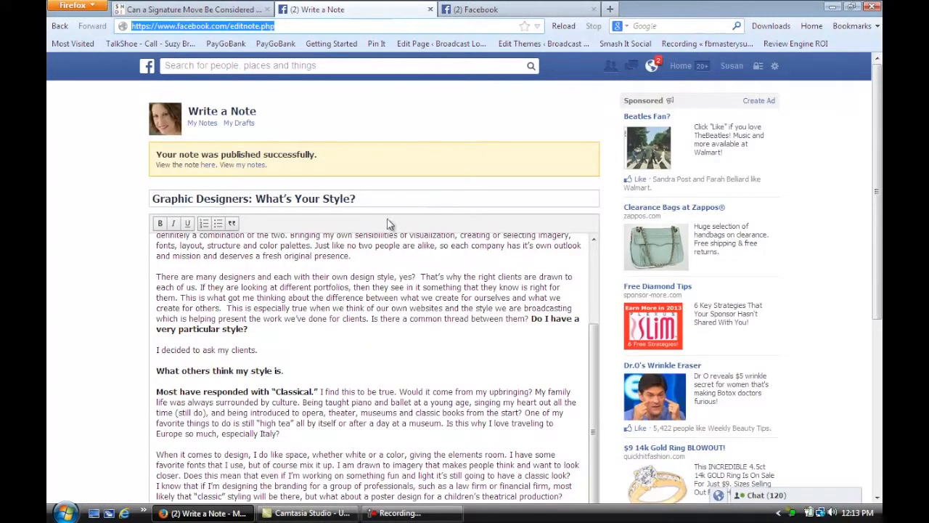
mouse_move(180, 119)
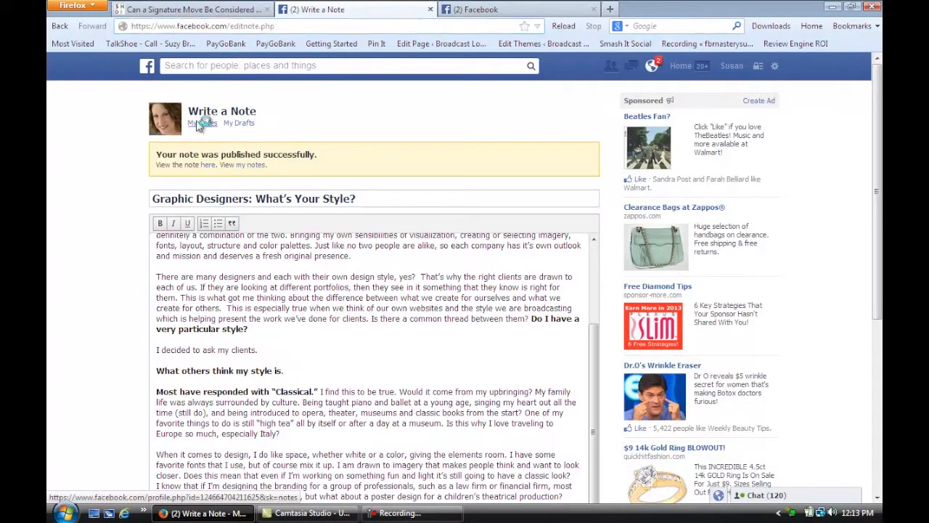
- Start a new note from My Notes titled 'Can a Signature Move Be Considered Branding?'
click(202, 122)
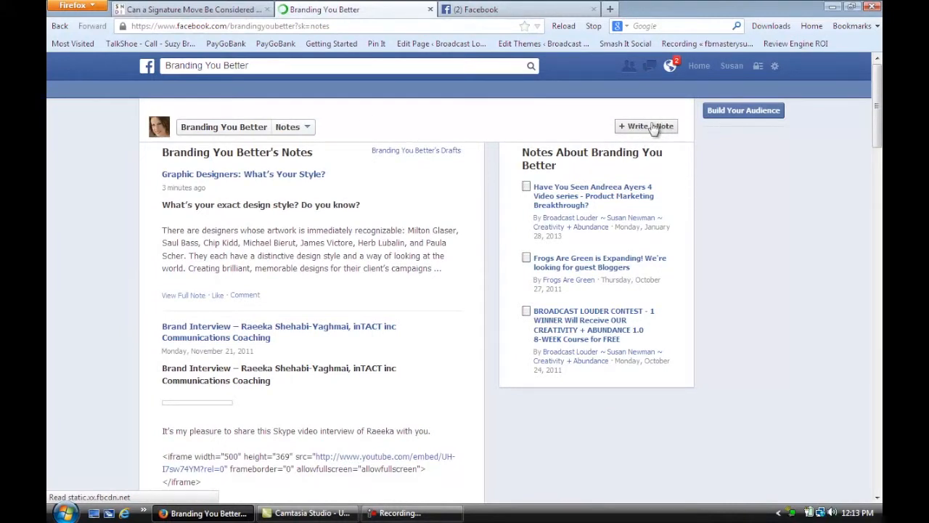
click(644, 125)
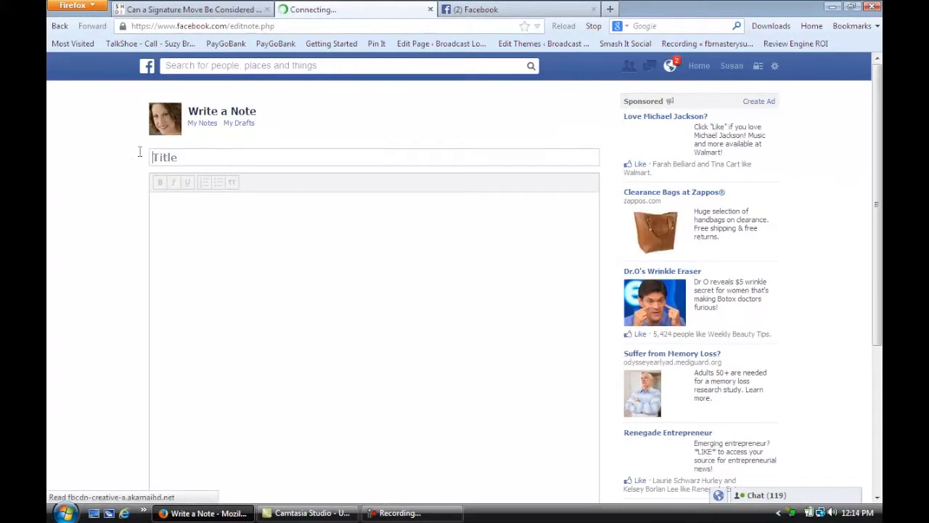
text(Can a Signature Move Be Considered Branding?)
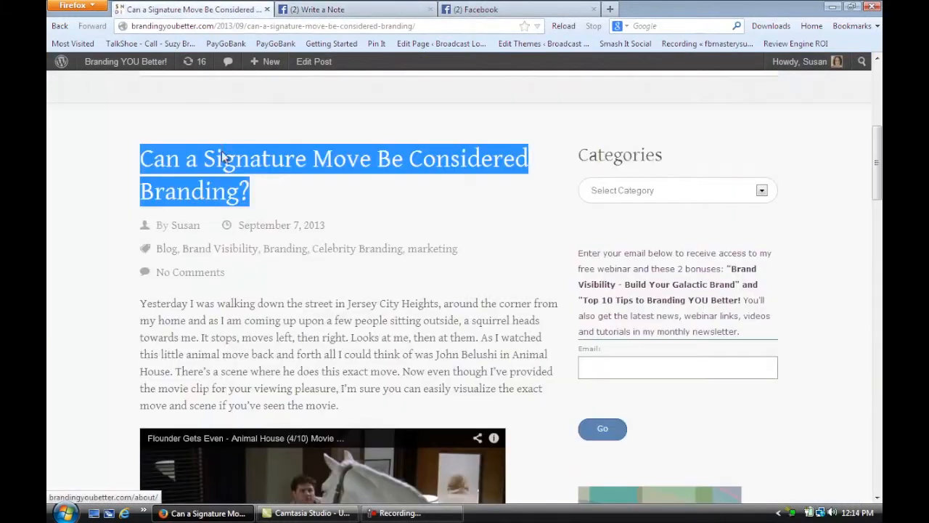
- Copy the post's opening paragraph and switch to the note draft to paste it
scroll(down, 3)
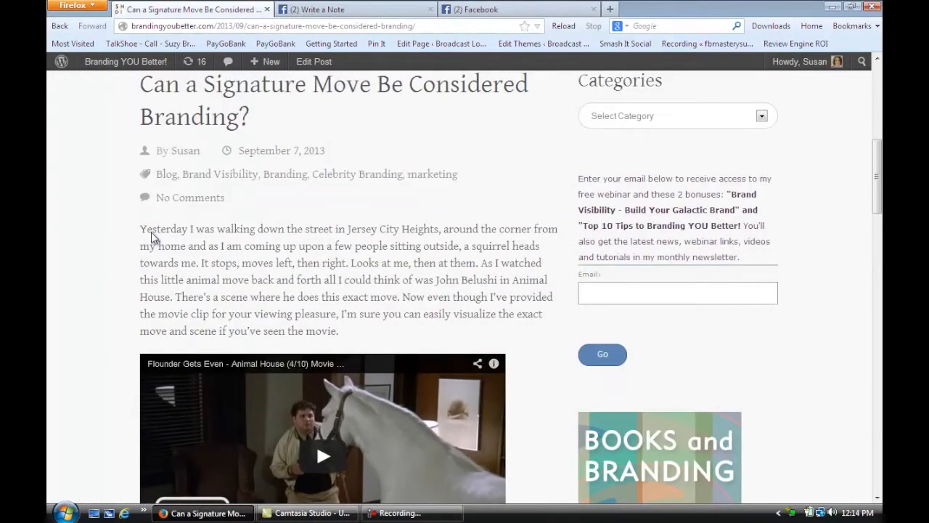
drag(140, 228, 250, 262)
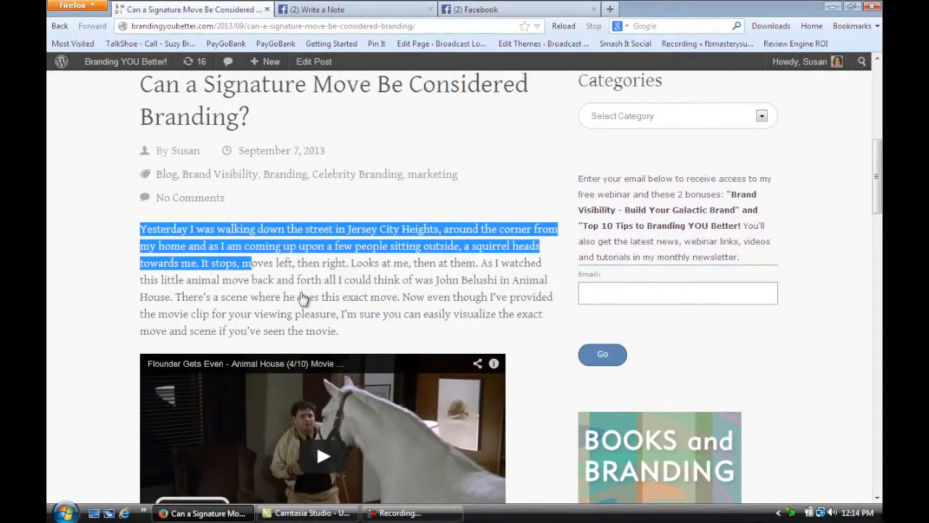
drag(230, 262, 349, 331)
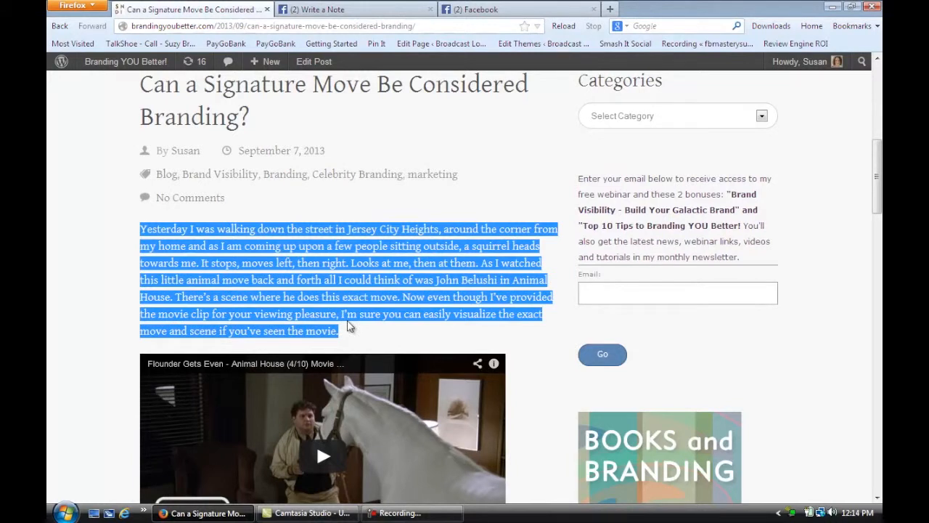
mouse_move(386, 10)
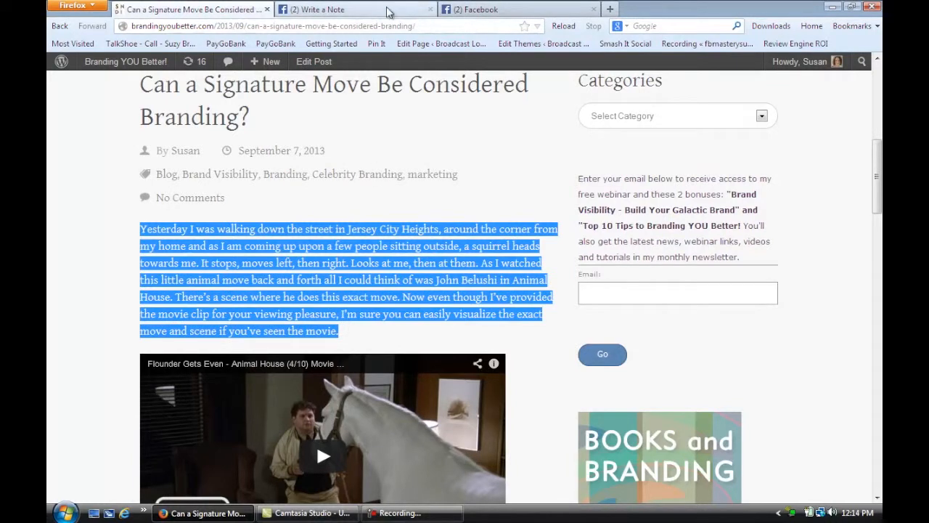
click(351, 8)
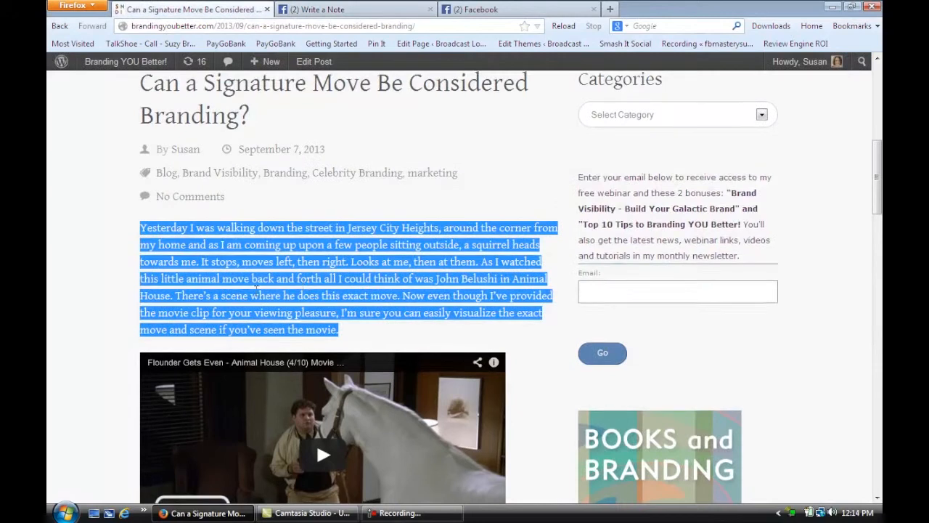
- Copy the post's remaining paragraphs and return to the note draft to paste them
scroll(down, 3)
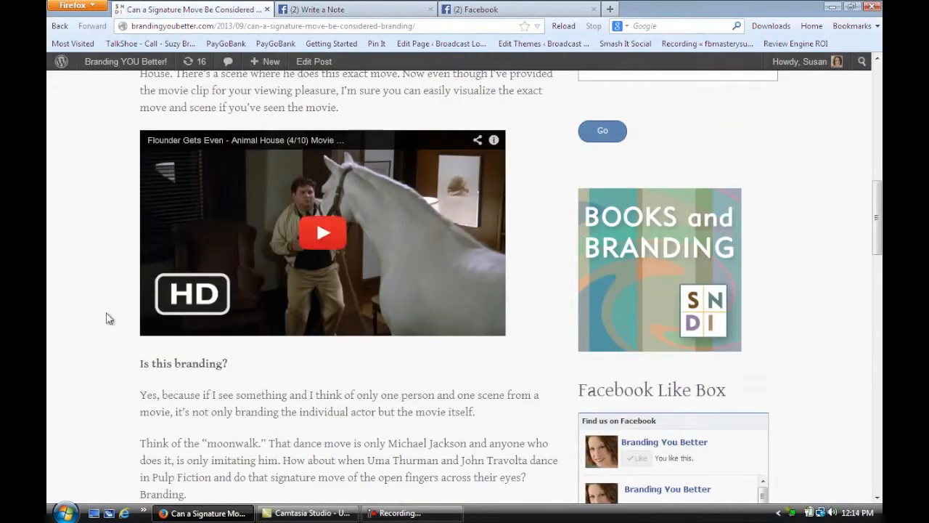
scroll(down, 3)
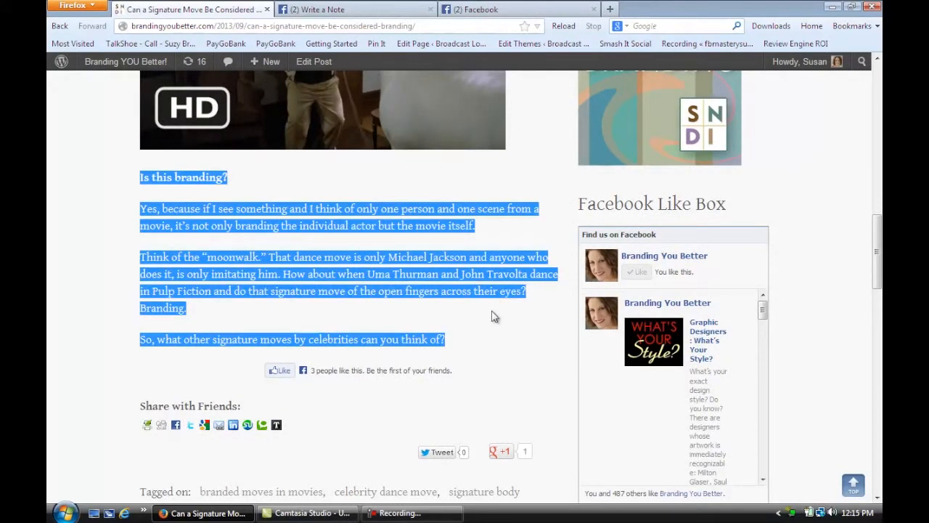
click(342, 9)
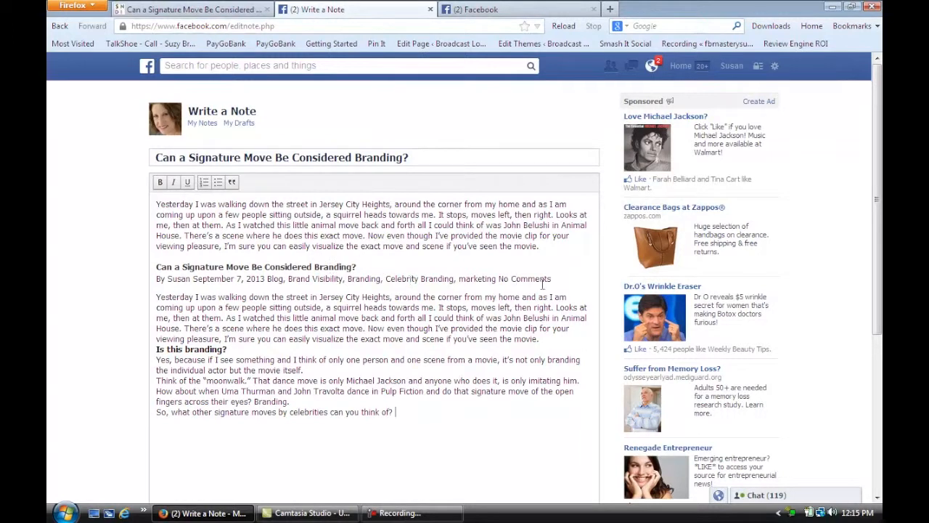
- Remove the duplicated heading and repeated paragraph from the note body
drag(157, 209, 552, 278)
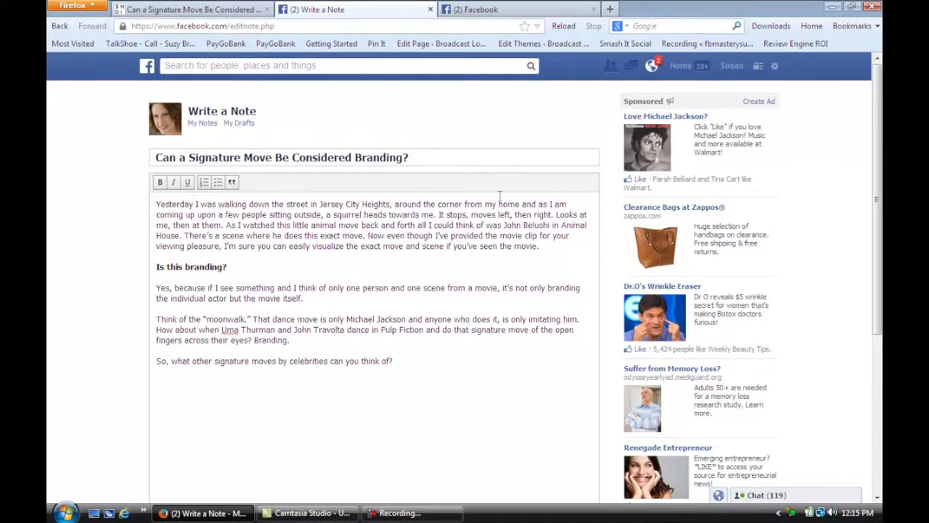
scroll(down, 3)
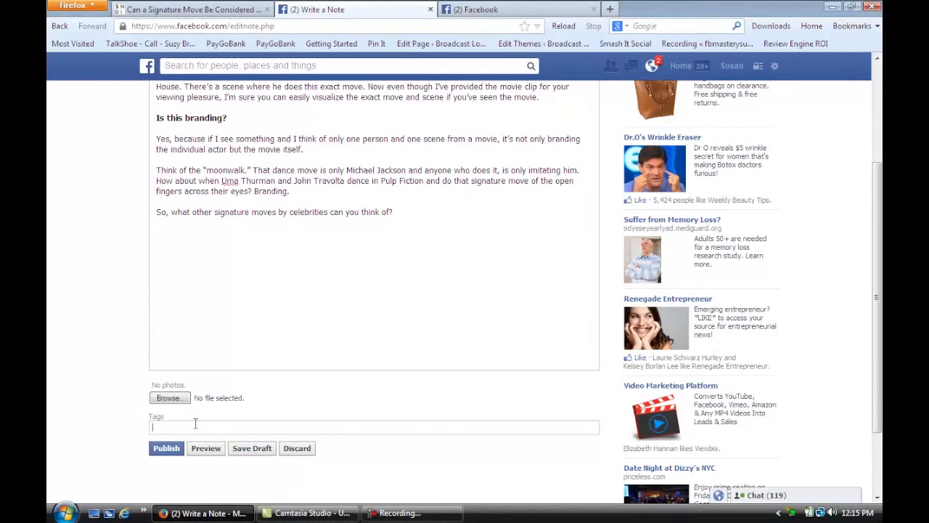
- Tag the note with 'signature move' and 'celebrity signature move' from the suggestions
text(signatur)
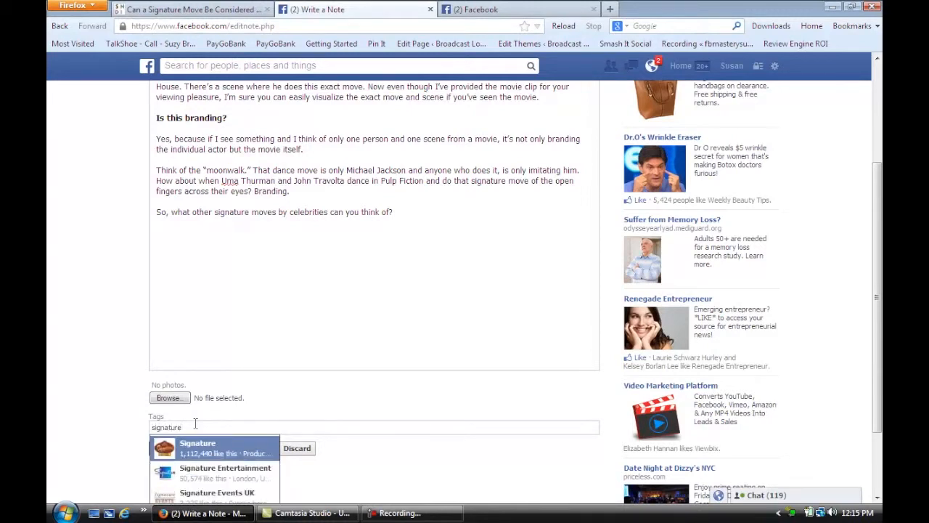
text(e,)
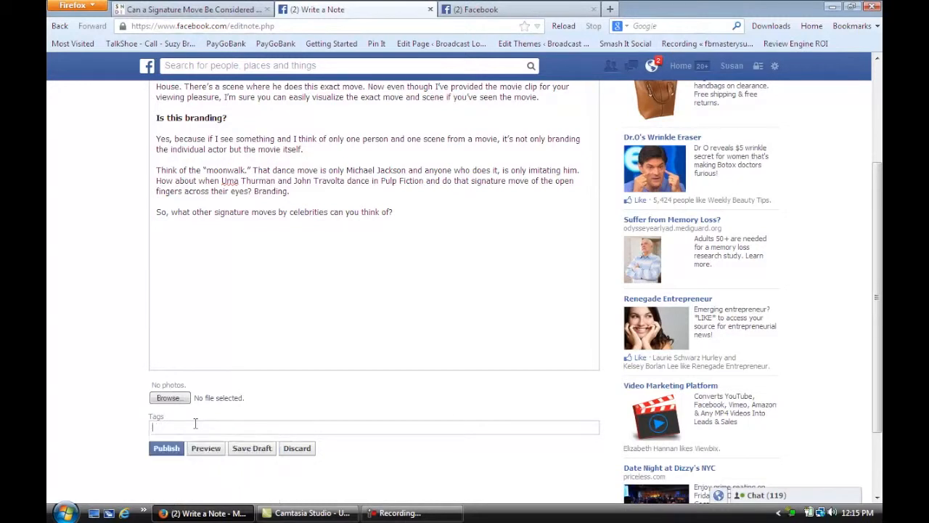
text(signature move, celebrity)
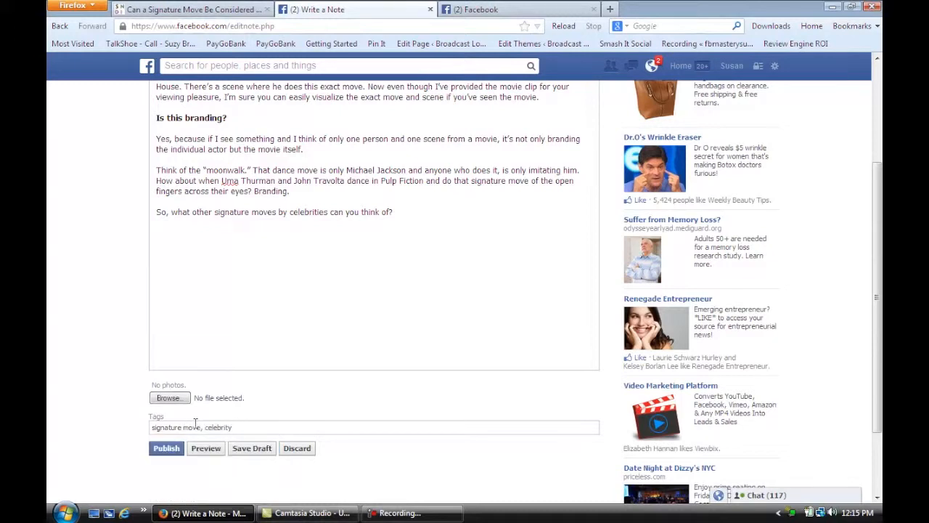
text(signature move)
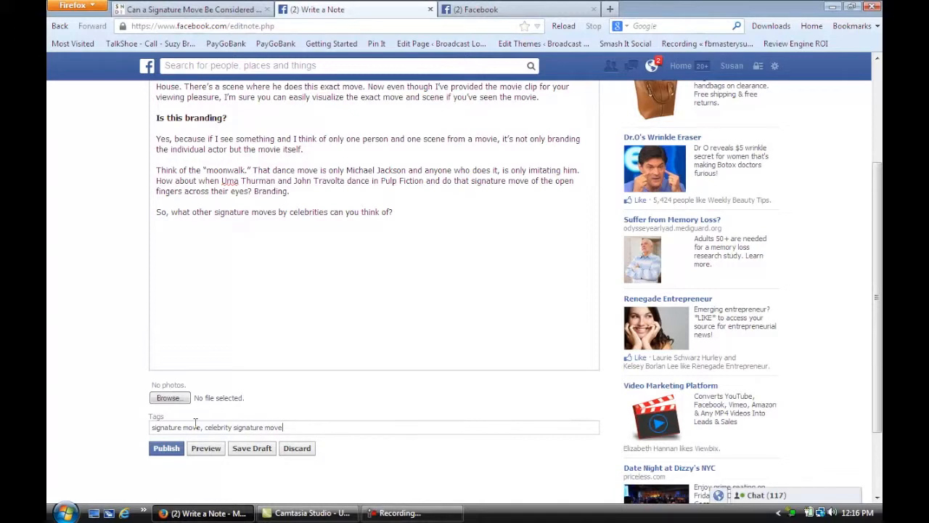
text(,)
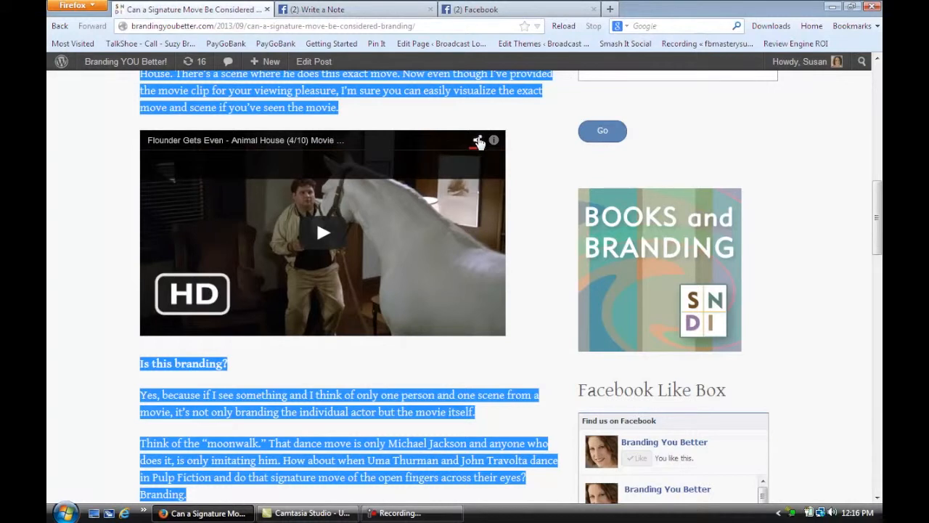
mouse_move(479, 139)
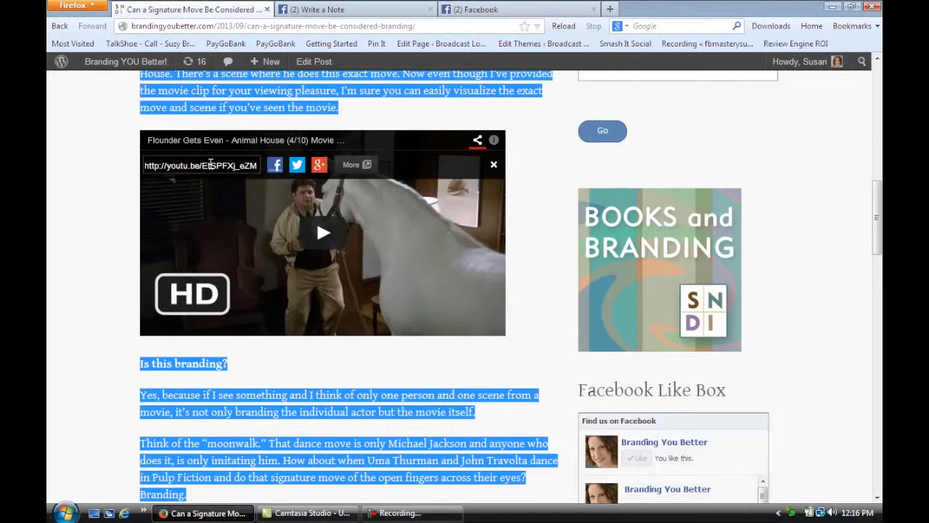
mouse_move(220, 167)
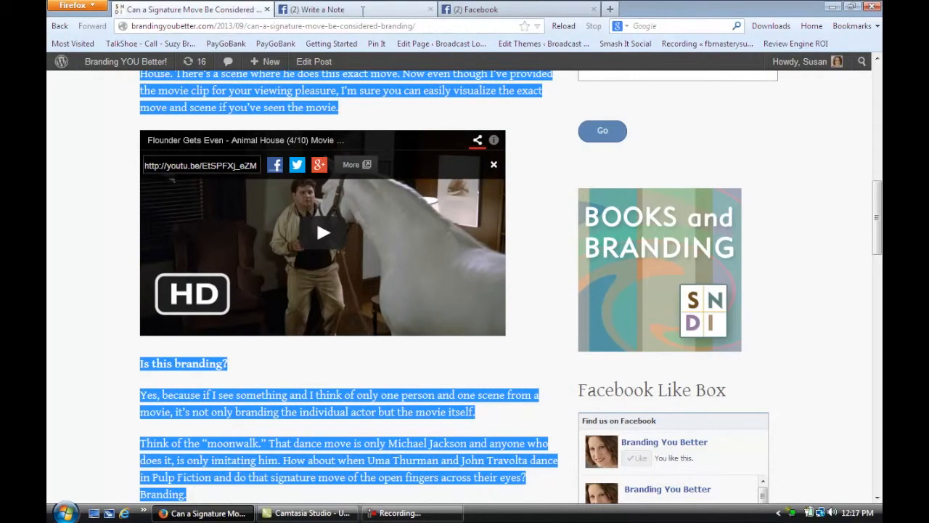
- Return to the Write a Note tab with the YouTube video link ready to paste
click(312, 8)
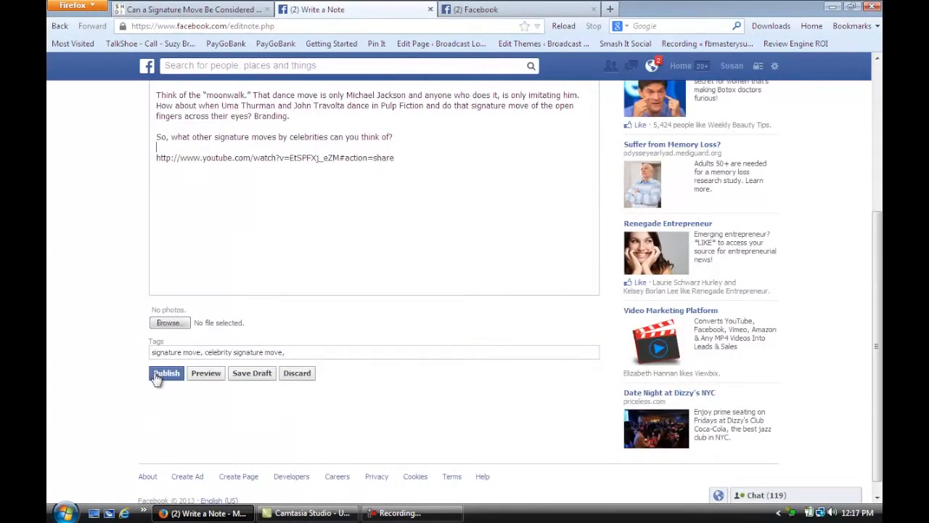
- Publish the note with the YouTube link and go to My Notes
click(166, 372)
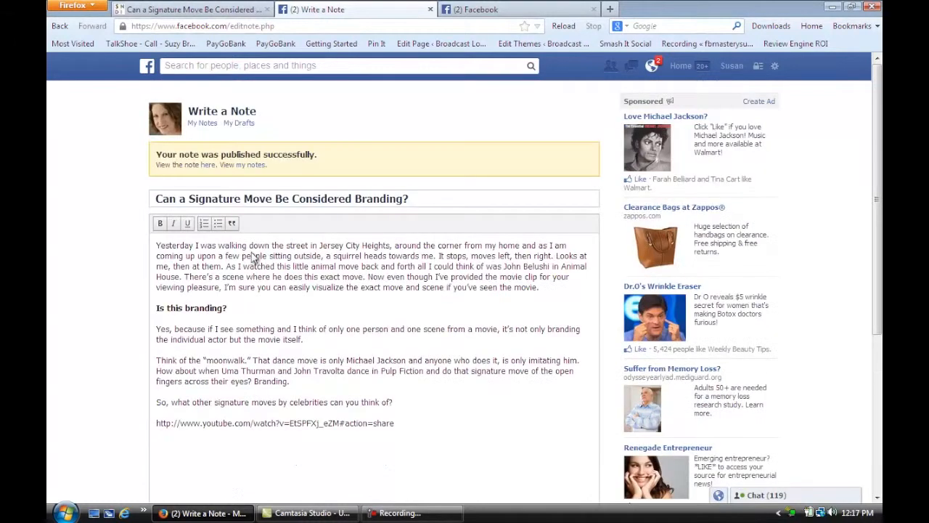
mouse_move(317, 52)
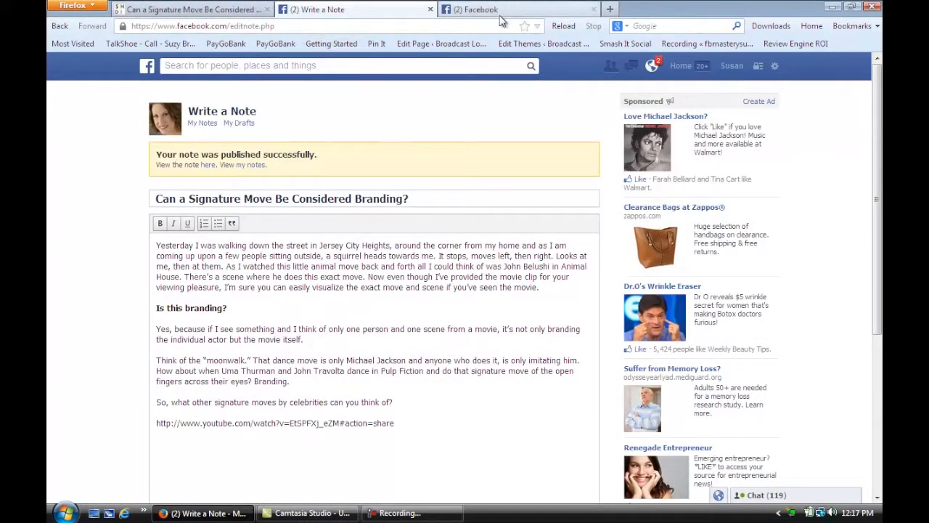
mouse_move(501, 20)
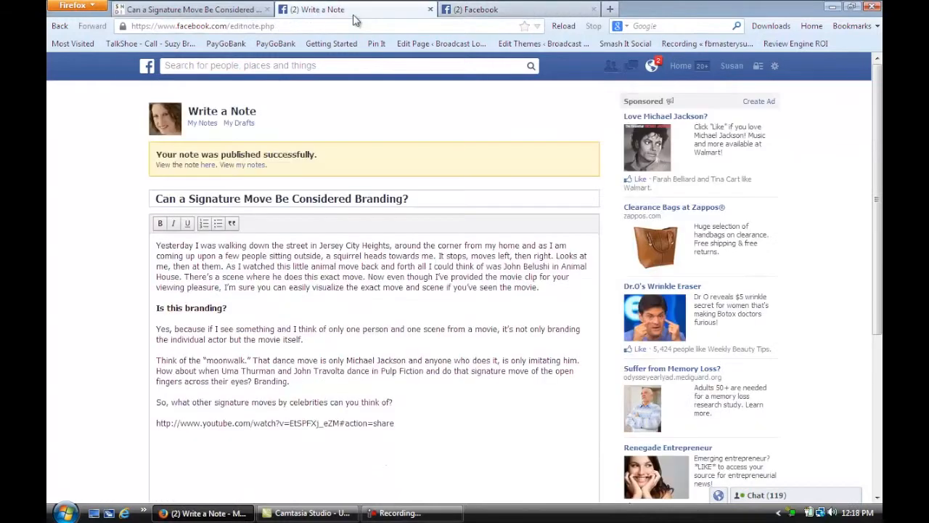
mouse_move(261, 122)
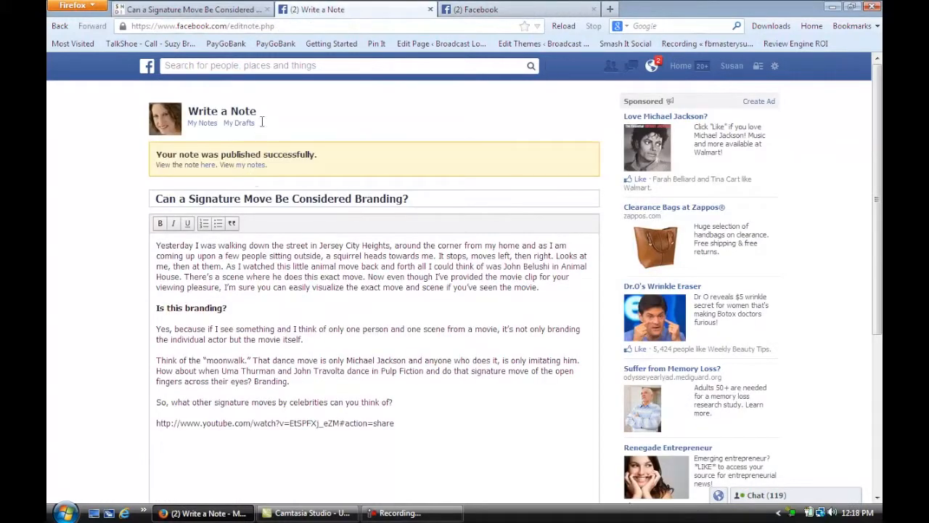
click(202, 122)
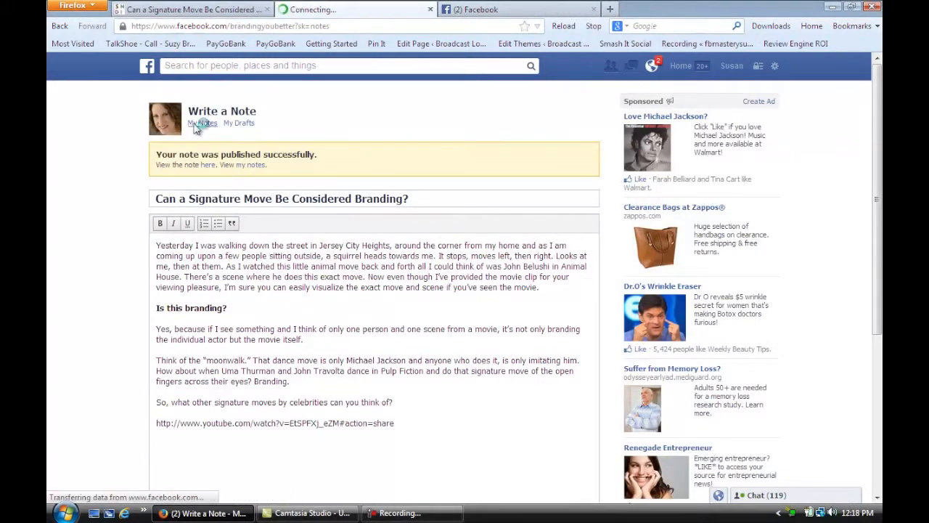
- View Branding You Better's notes with the new note first, then go to the page
click(202, 122)
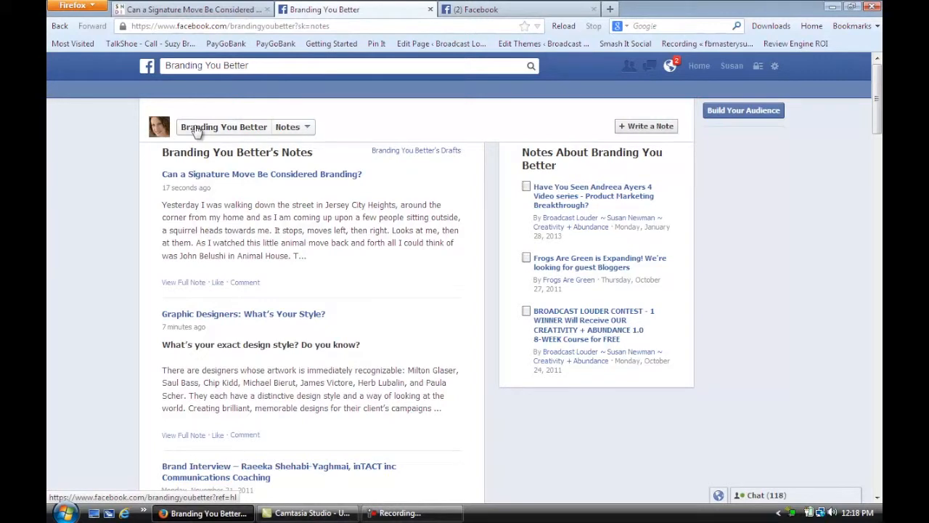
click(224, 127)
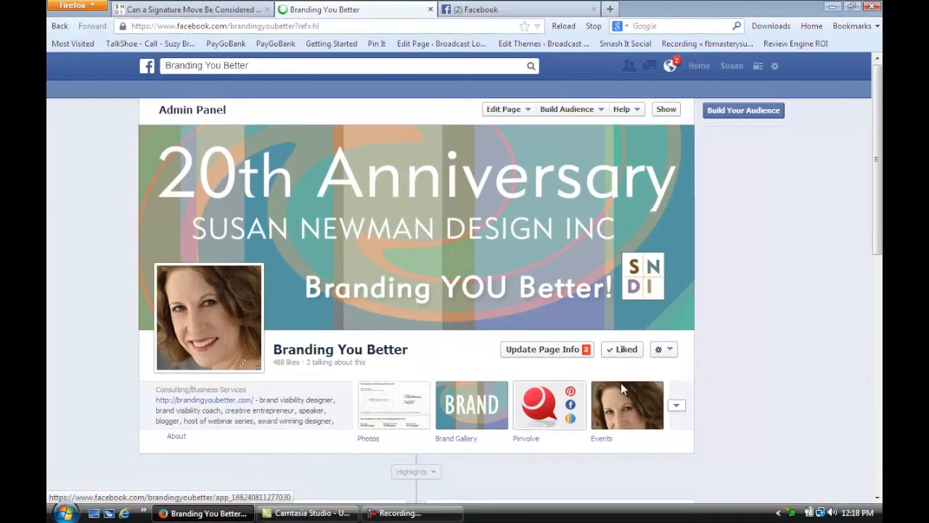
- Scroll the page timeline to show the extra tabs and the new note post
scroll(down, 3)
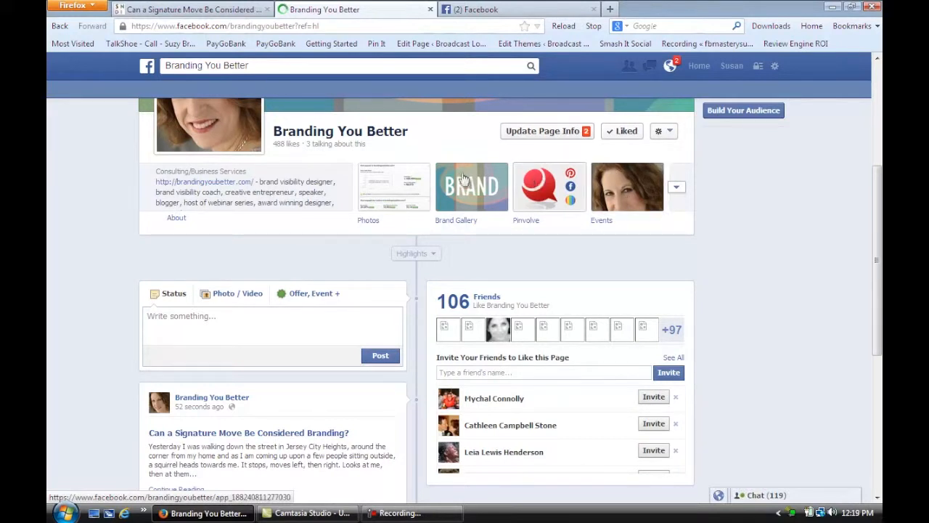
mouse_move(453, 203)
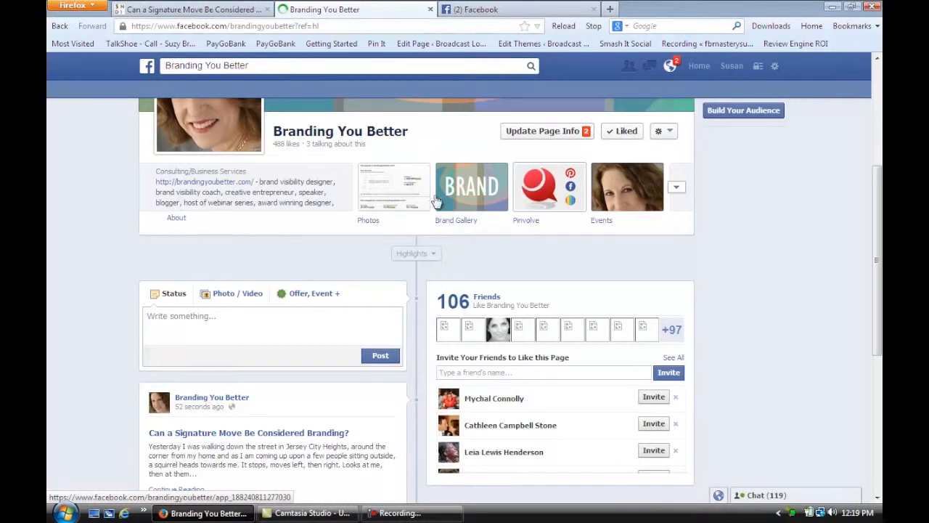
mouse_move(399, 183)
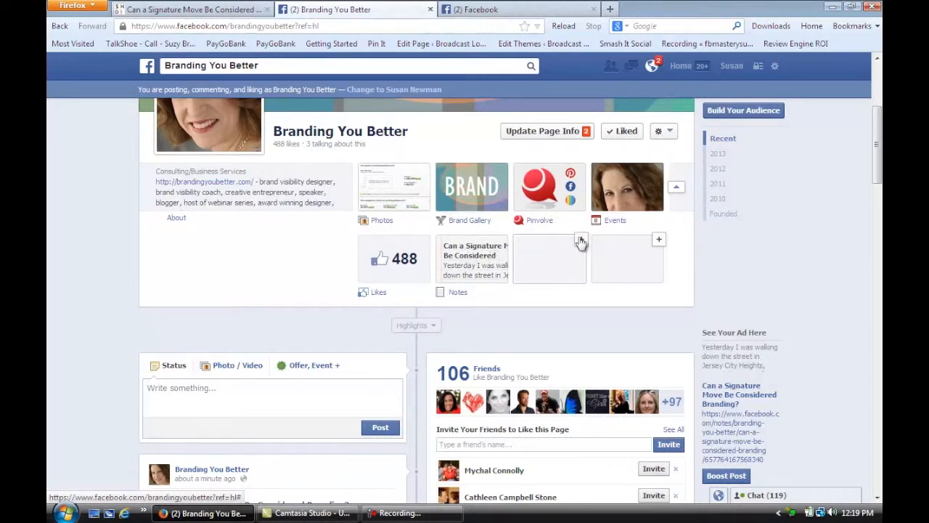
- Fill the empty app slot with the Videos tab beside Likes and Notes
click(581, 241)
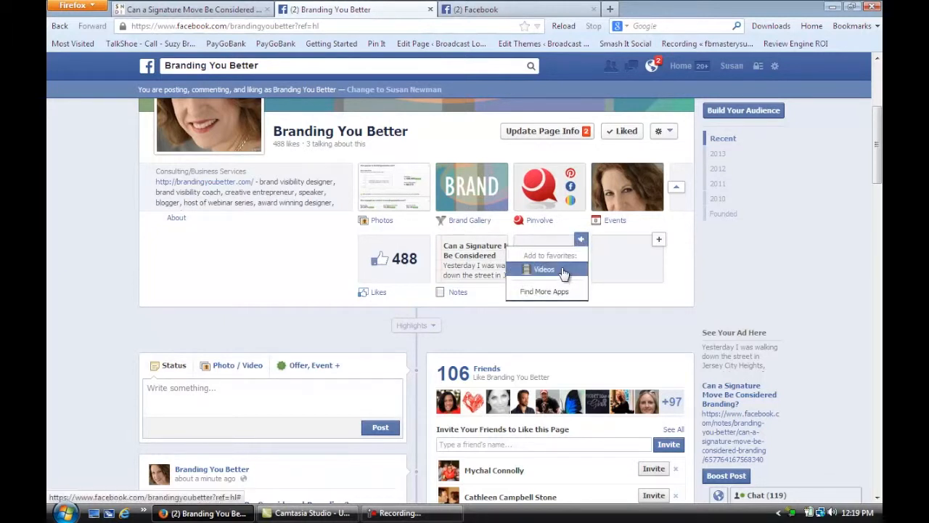
mouse_move(544, 279)
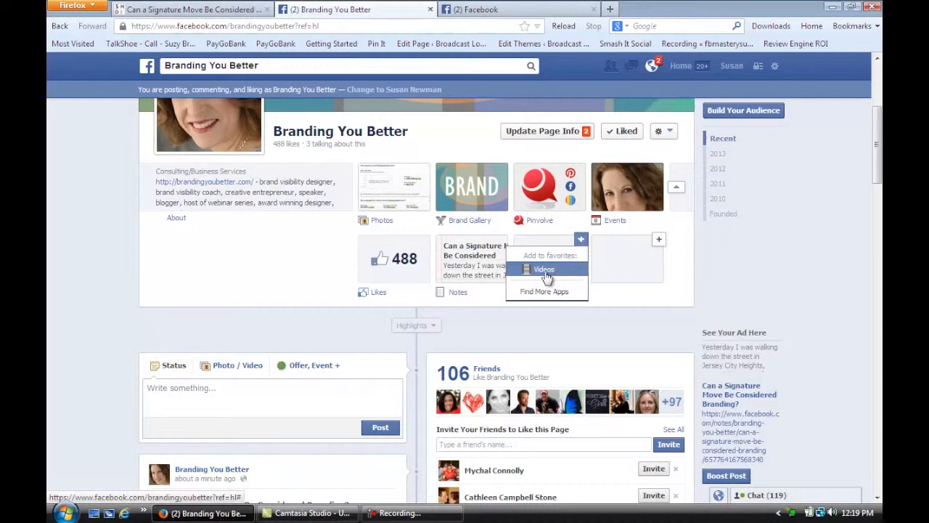
mouse_move(549, 276)
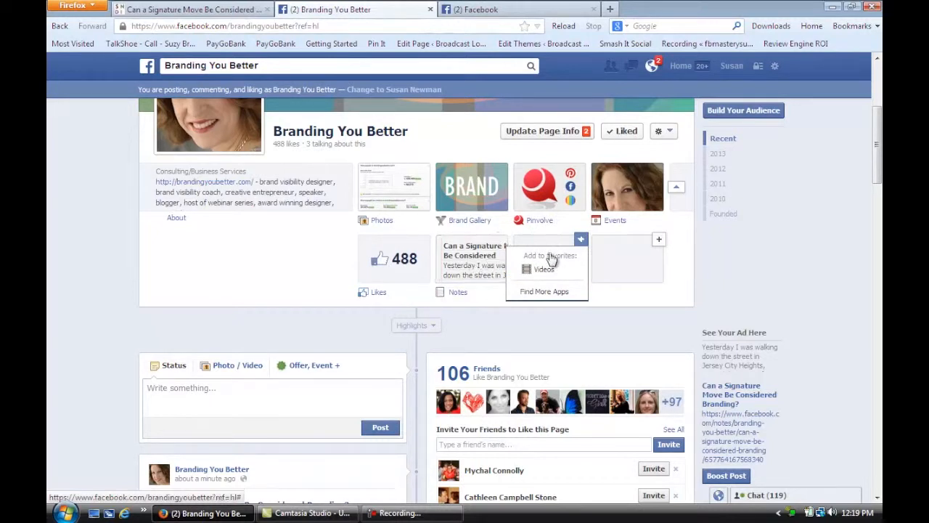
click(544, 268)
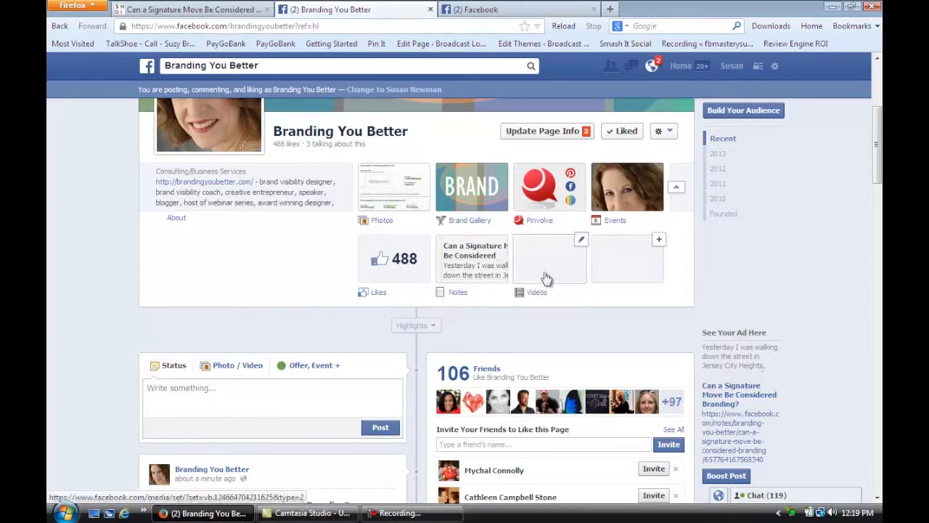
mouse_move(549, 254)
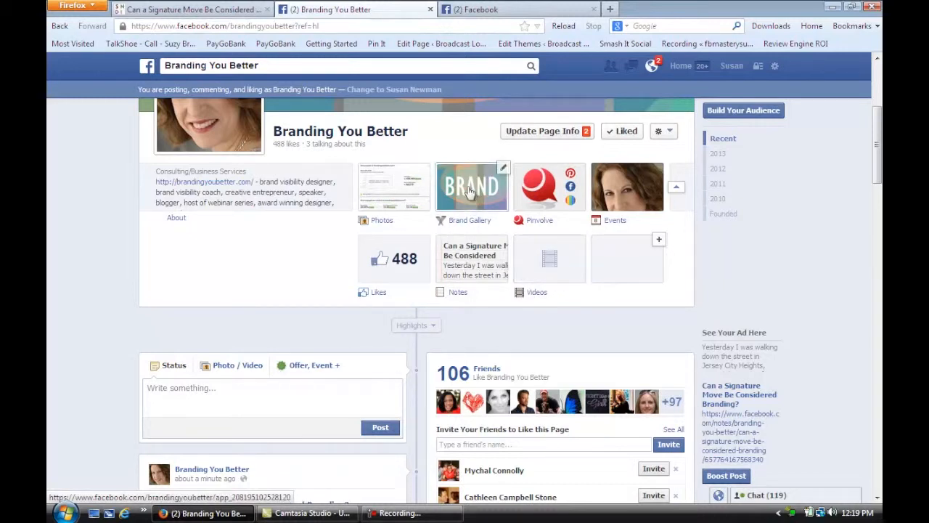
mouse_move(793, 122)
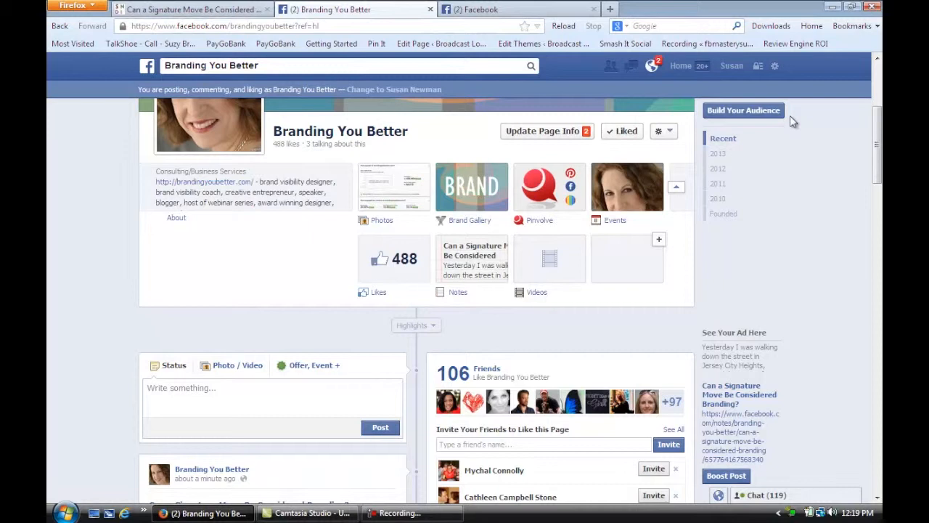